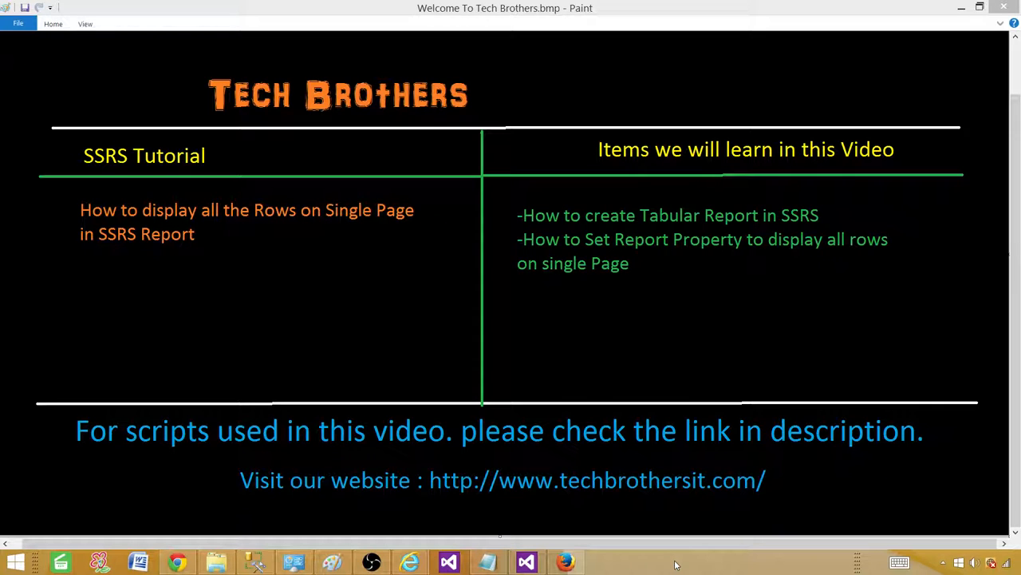
pyautogui.moveTo(612, 530)
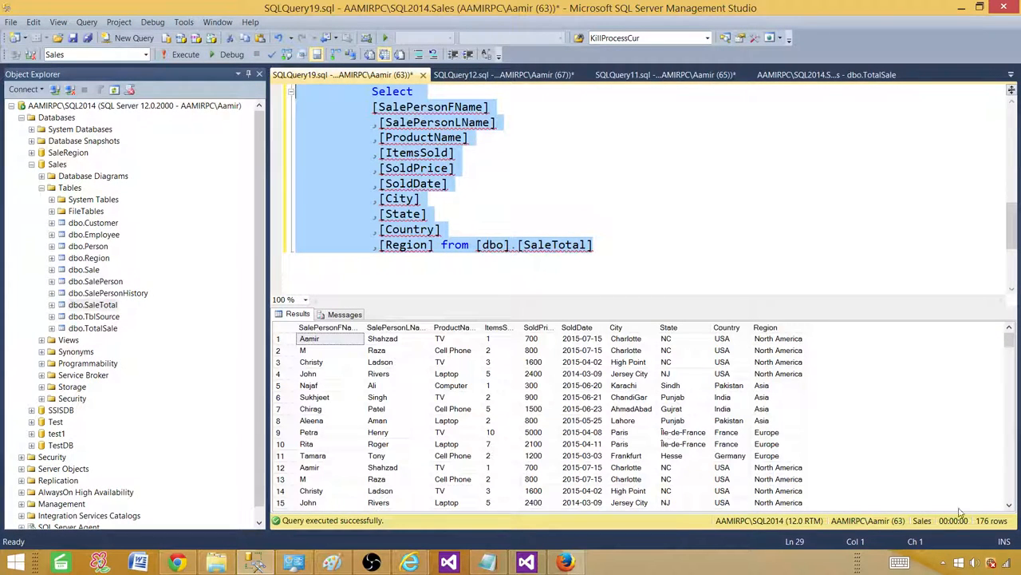
# Copy the query and check the server name in the shared Sales data source.
pyautogui.rightClick(423, 160)
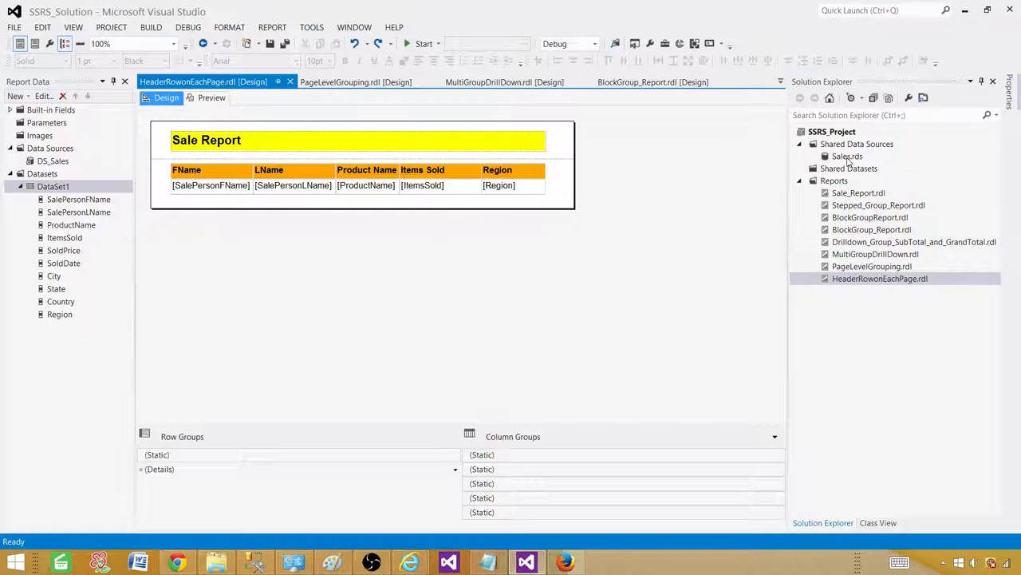
pyautogui.doubleClick(848, 156)
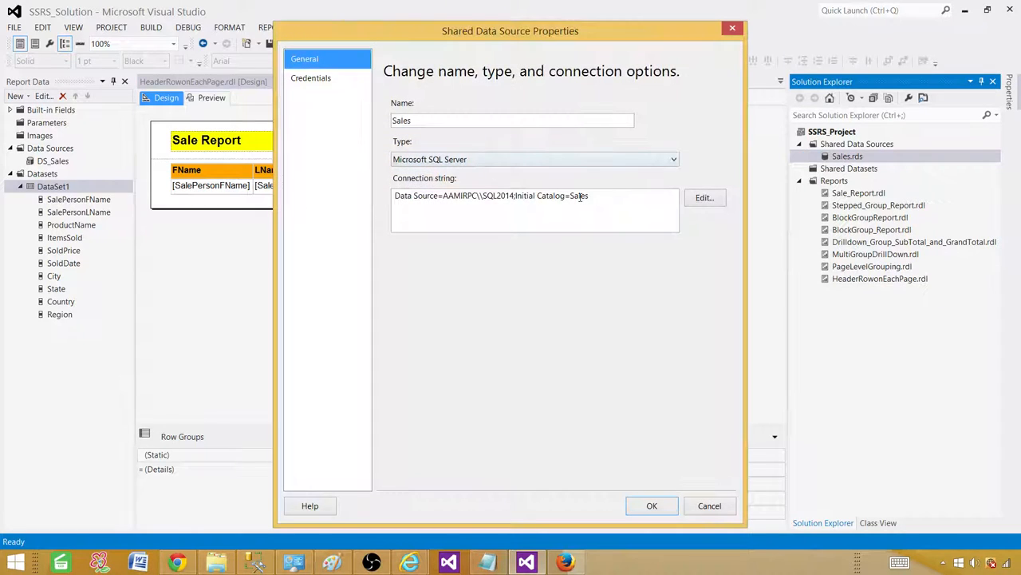
pyautogui.doubleClick(577, 194)
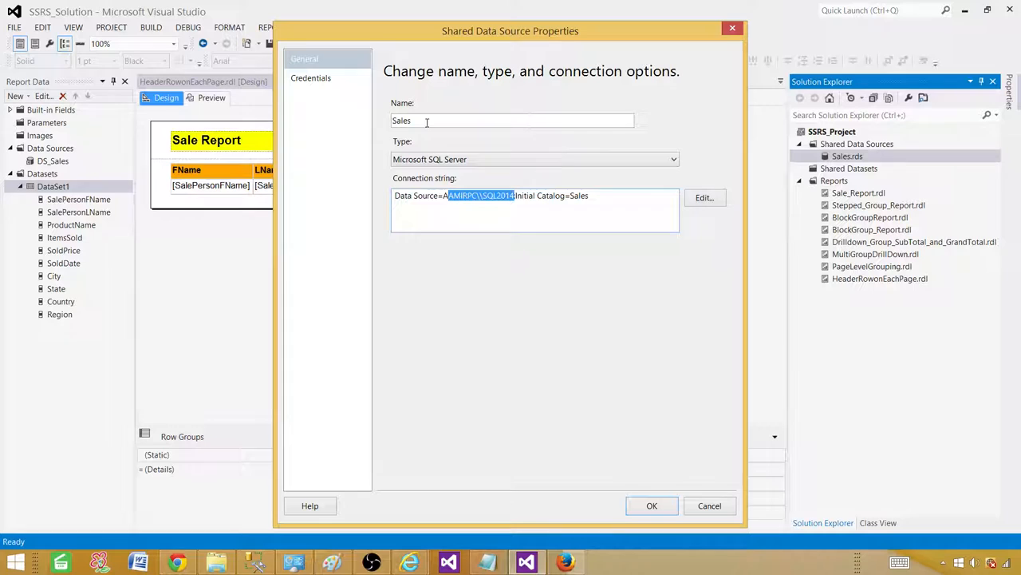
pyautogui.click(652, 506)
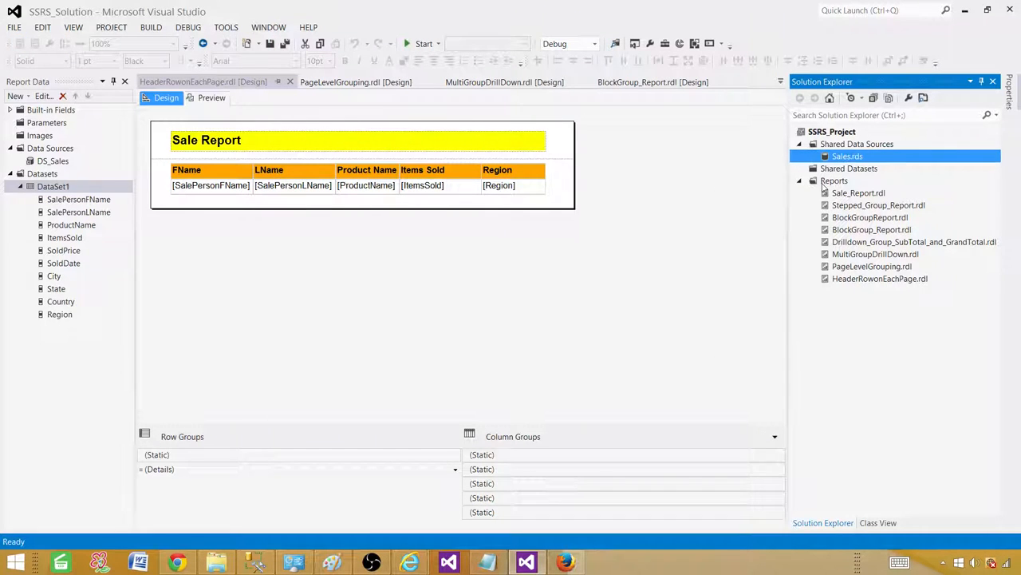
# Add a blank Report item named DisplayAllRowsonSinglePage.rdl under Reports.
pyautogui.rightClick(835, 181)
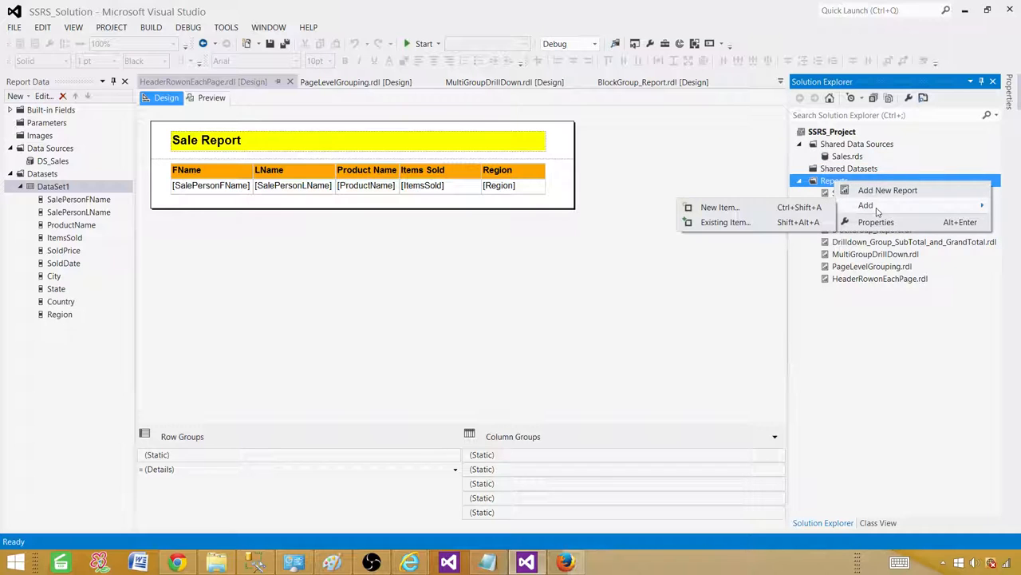
pyautogui.click(718, 206)
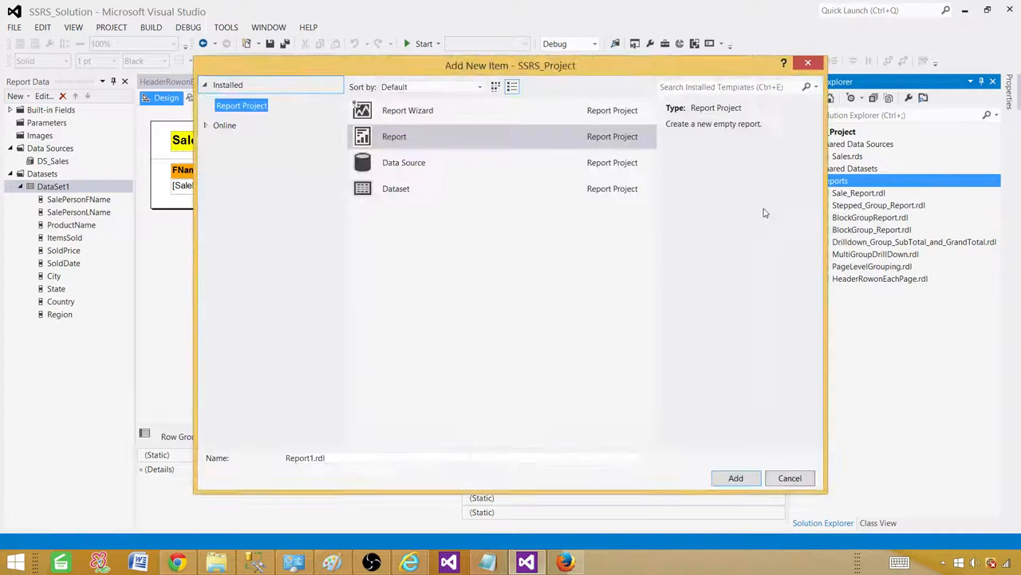
pyautogui.click(394, 135)
pyautogui.write('DisplayAllRowsonSingleP')
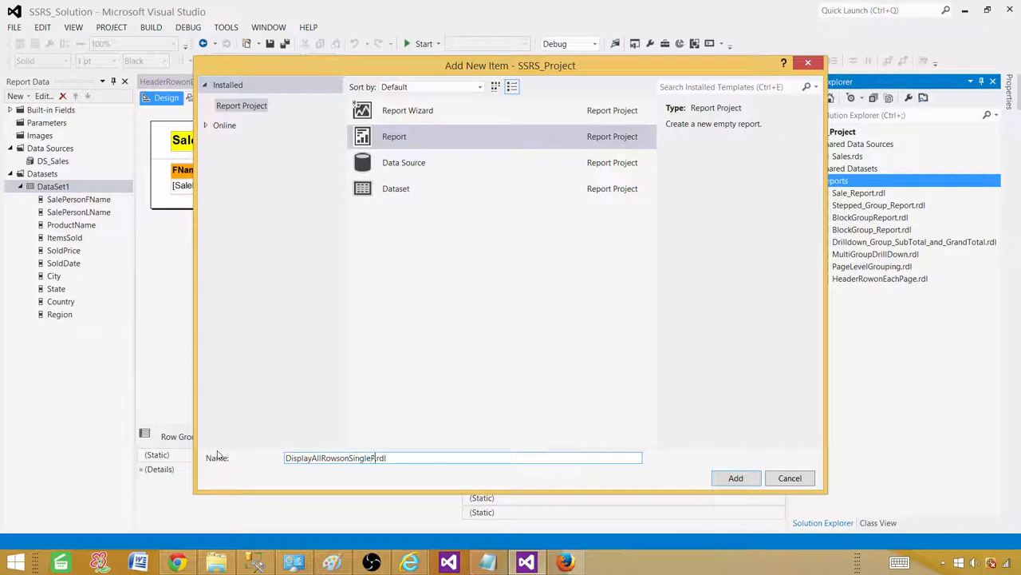
pyautogui.click(736, 477)
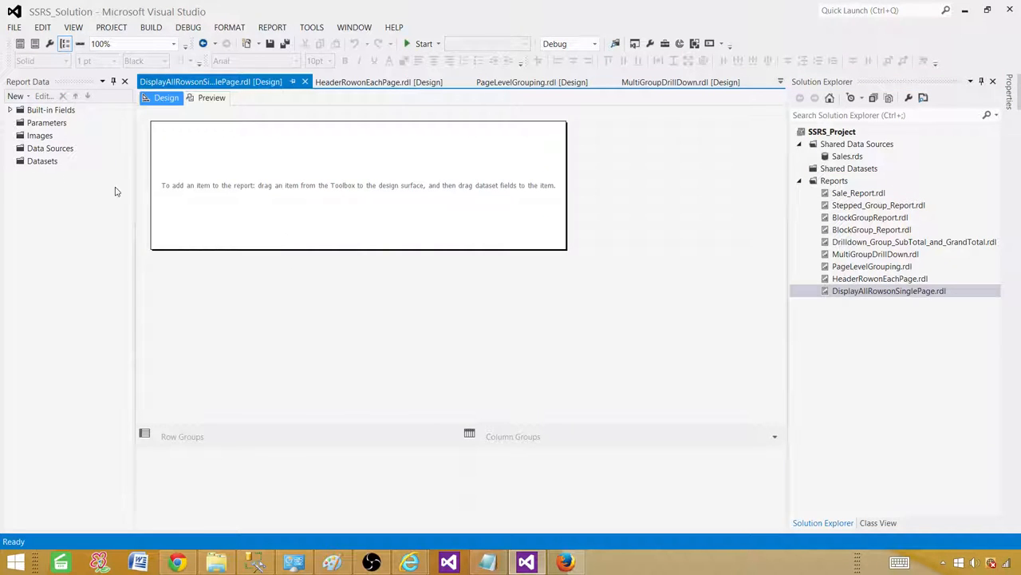
# Add a report data source that references the shared Sales data source.
pyautogui.click(49, 147)
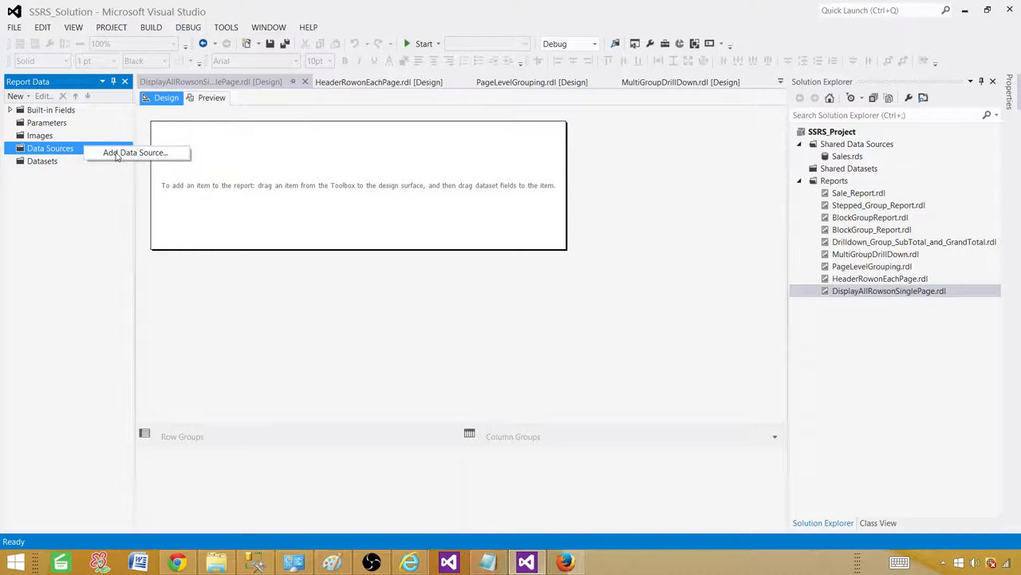
pyautogui.click(135, 152)
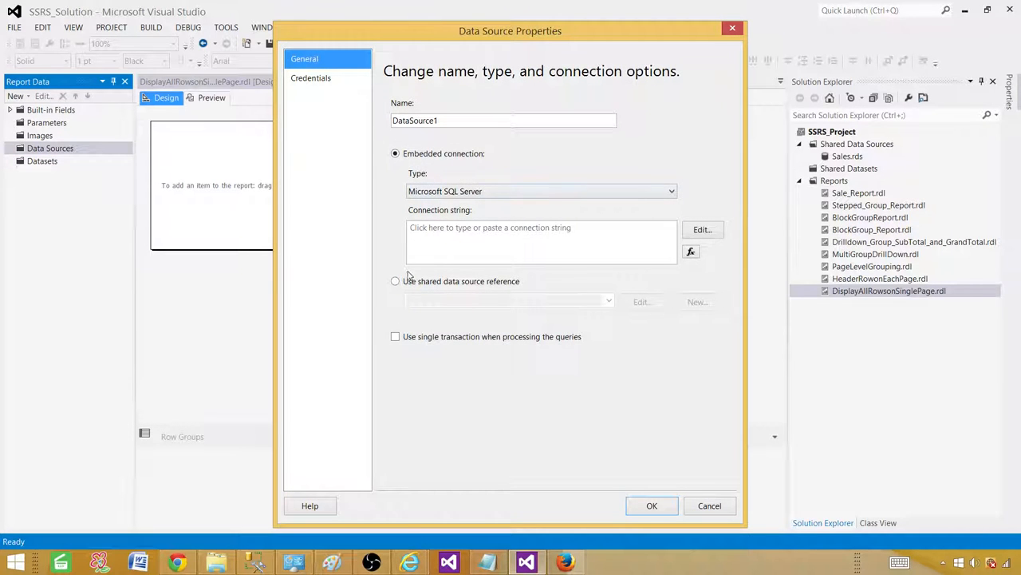
pyautogui.click(395, 280)
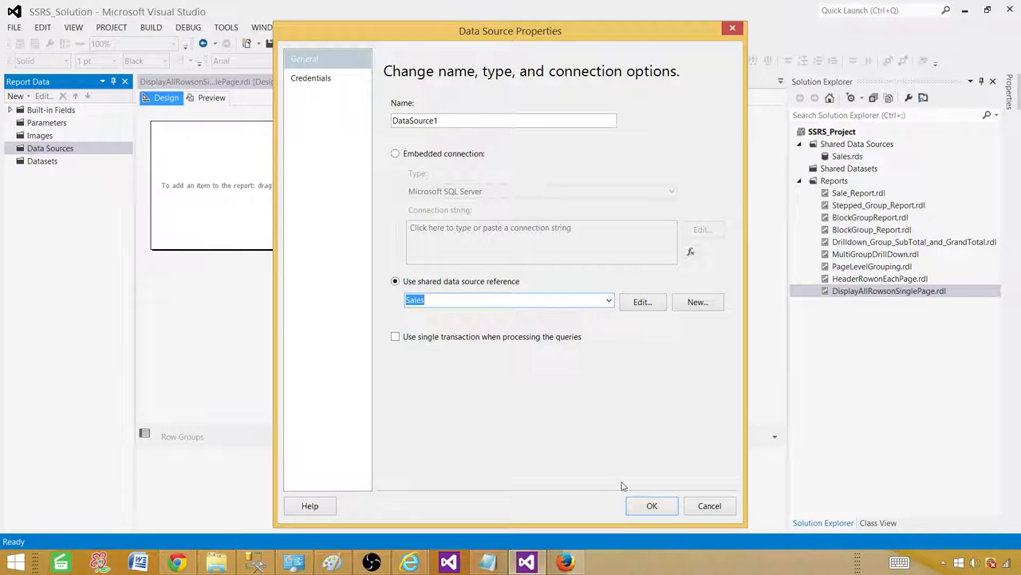
pyautogui.click(652, 505)
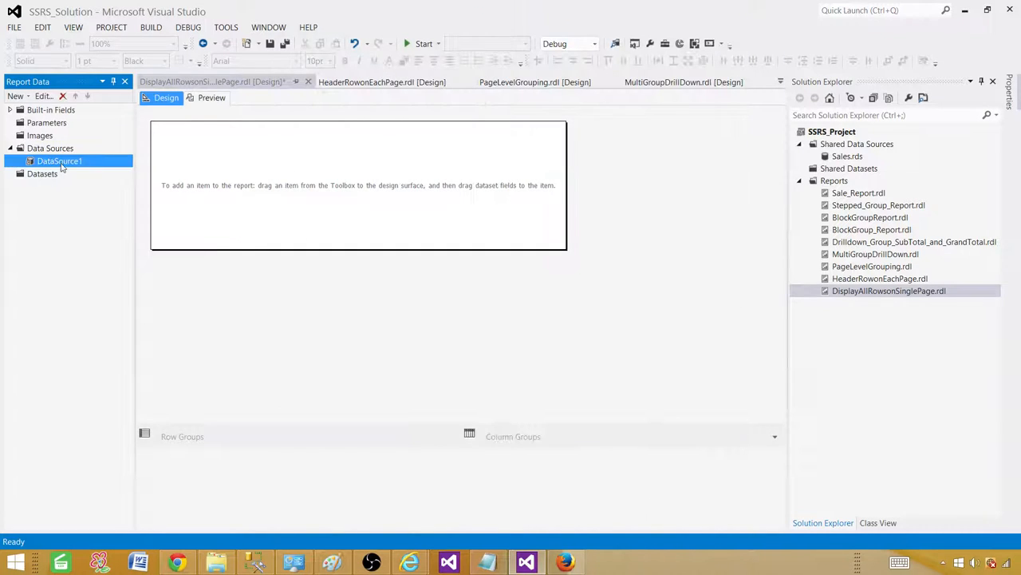
# Rename the new report data source to DS_Sales.
pyautogui.doubleClick(59, 160)
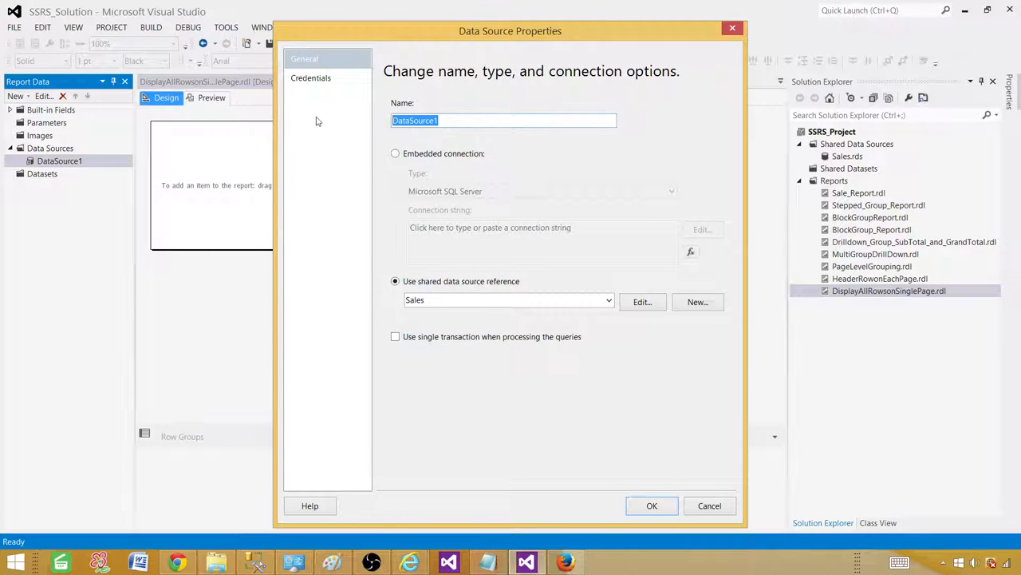
pyautogui.write('DS_Sales')
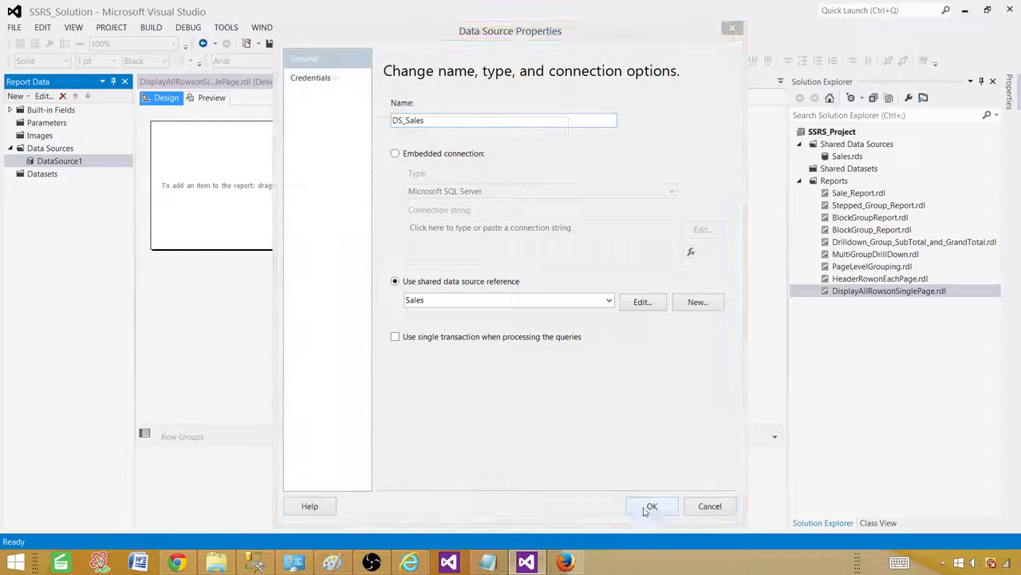
pyautogui.click(651, 506)
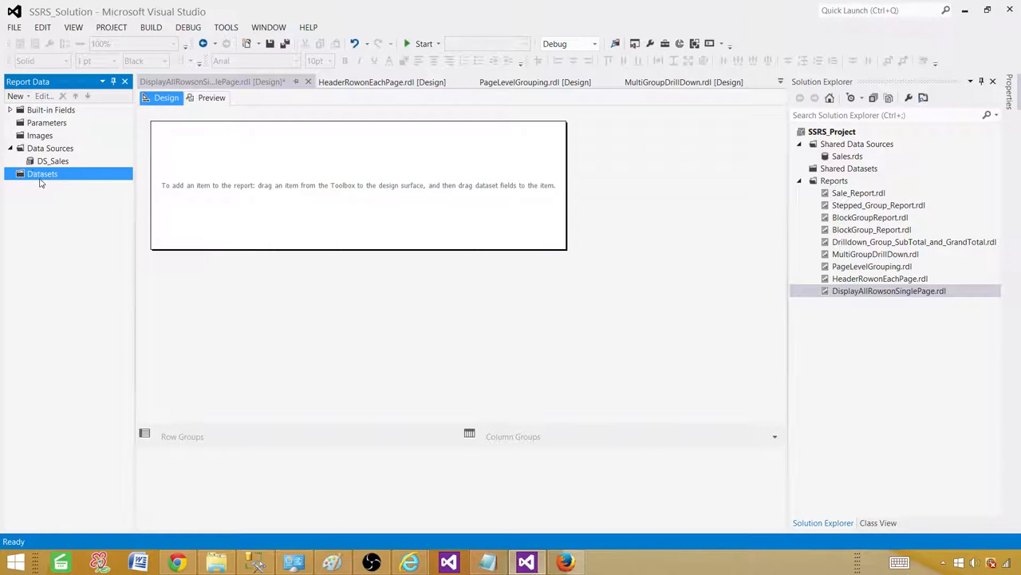
# Create embedded dataset DSet_SaleTotal on DS_Sales with the SaleTotal SELECT query.
pyautogui.doubleClick(42, 174)
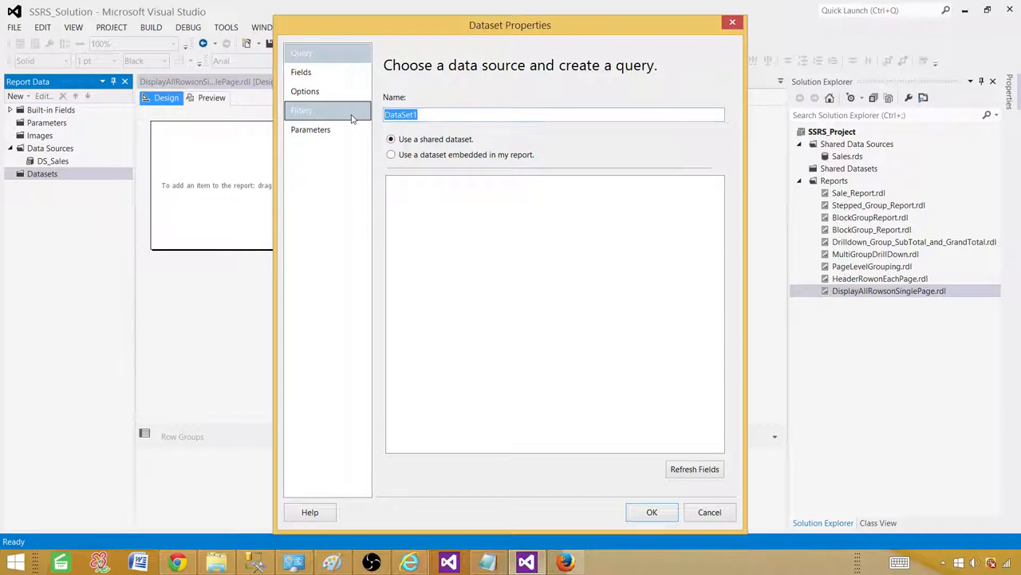
pyautogui.write('DS')
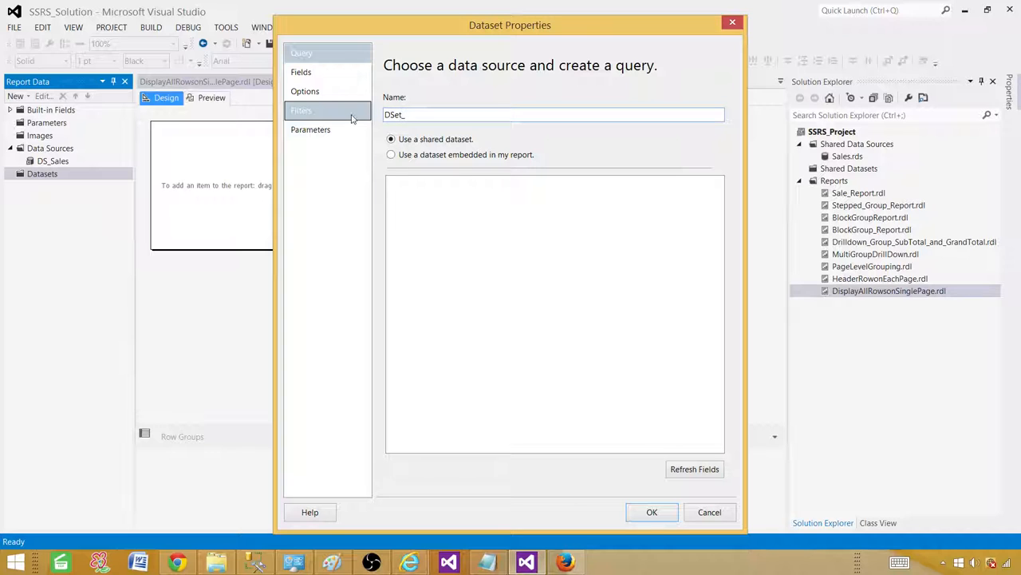
pyautogui.write('SaleTotal')
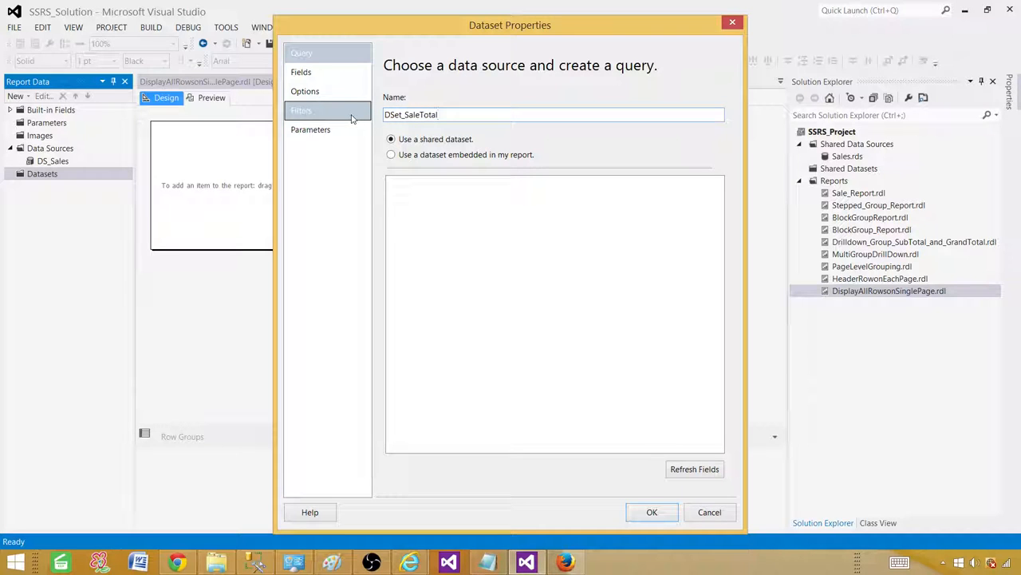
pyautogui.click(391, 154)
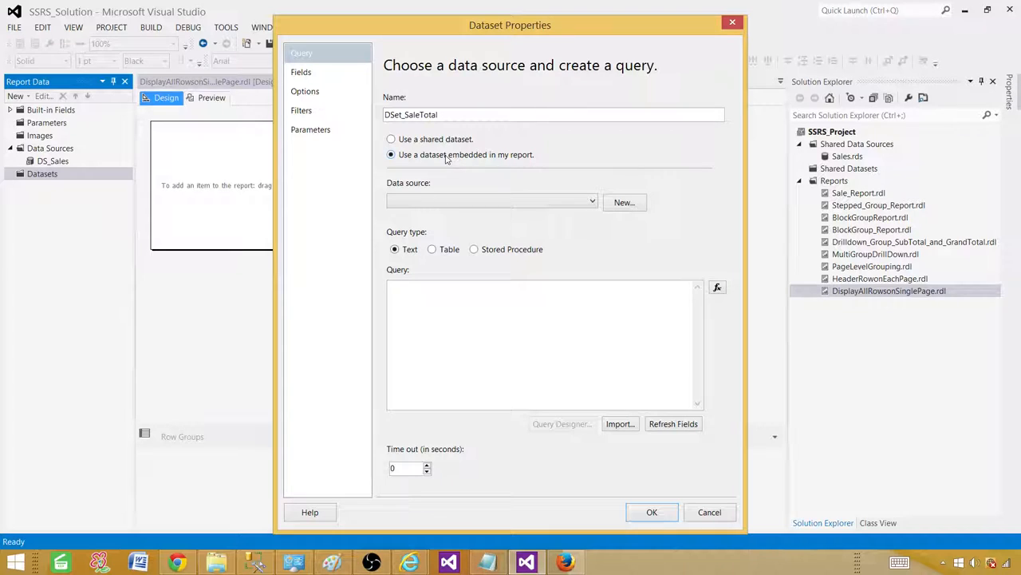
pyautogui.moveTo(513, 159)
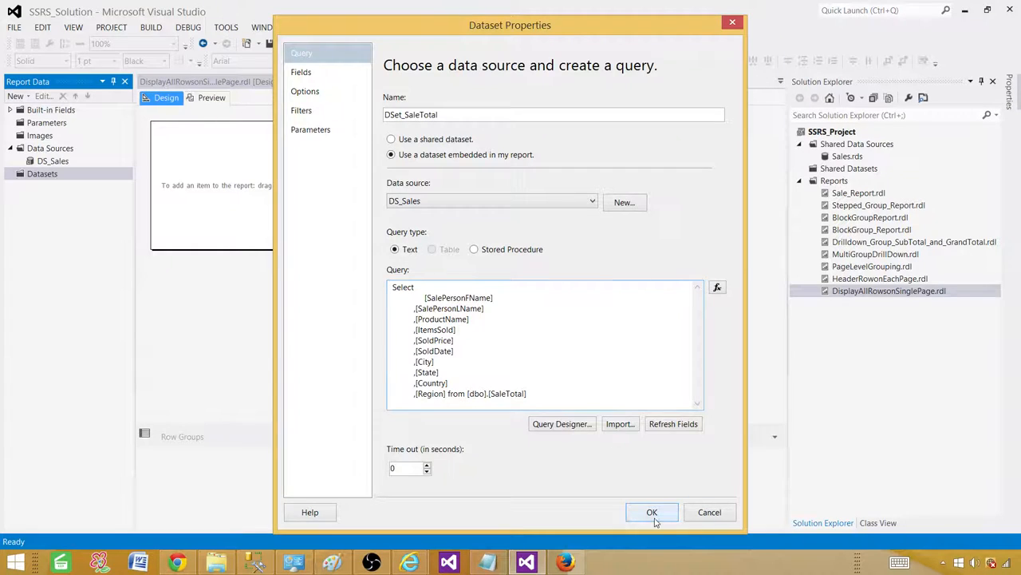
pyautogui.click(652, 511)
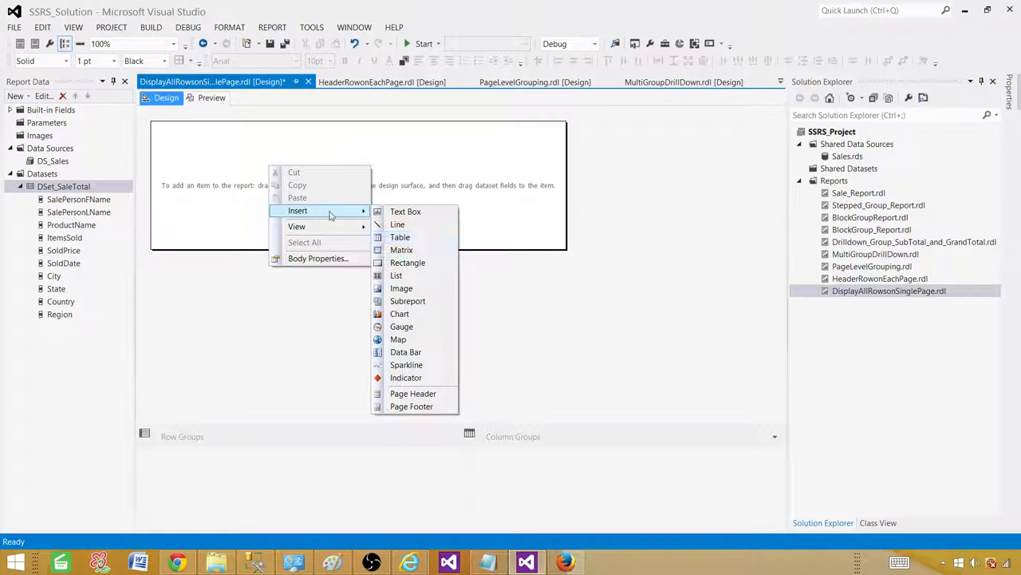
pyautogui.moveTo(418, 250)
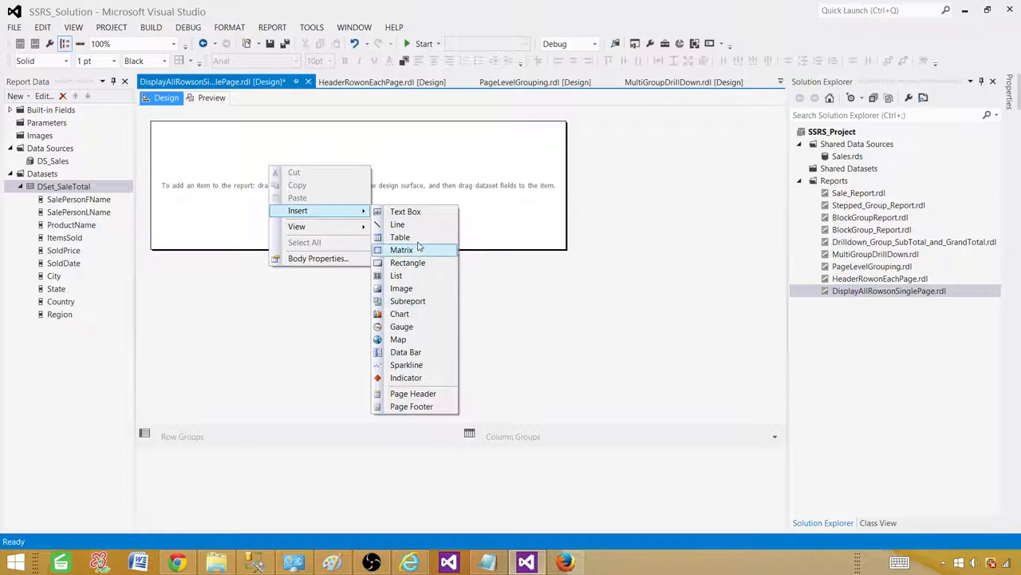
# Insert a table of Sale Person, Product Name, Sold Price and City with styled headers.
pyautogui.click(399, 237)
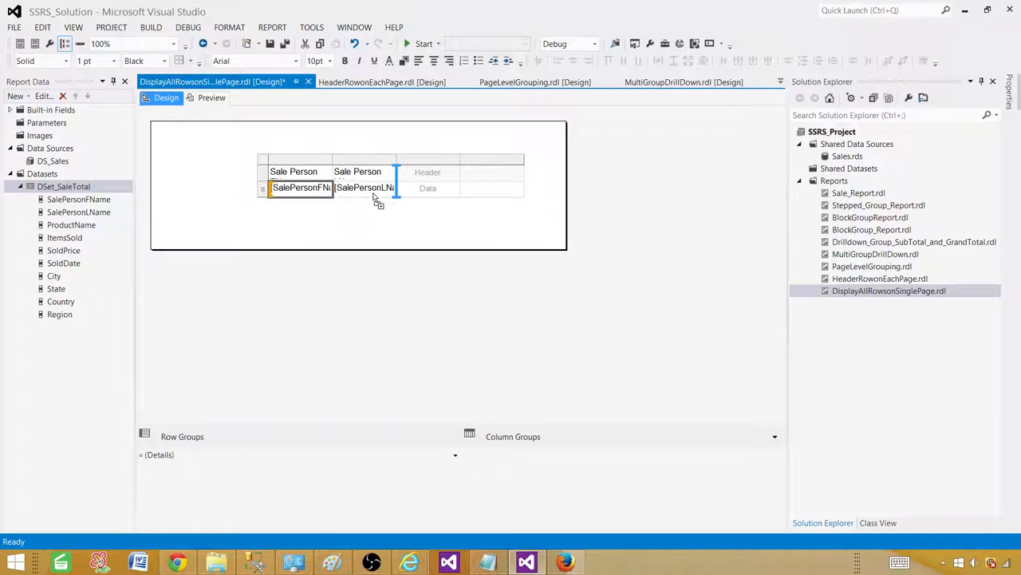
pyautogui.moveTo(71, 225); pyautogui.dragTo(427, 187)
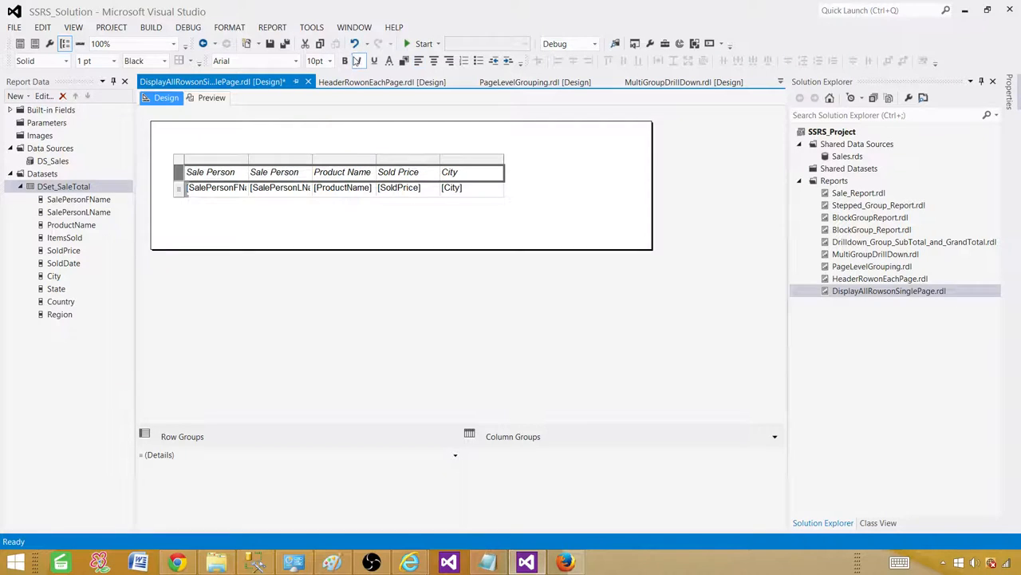
pyautogui.click(382, 61)
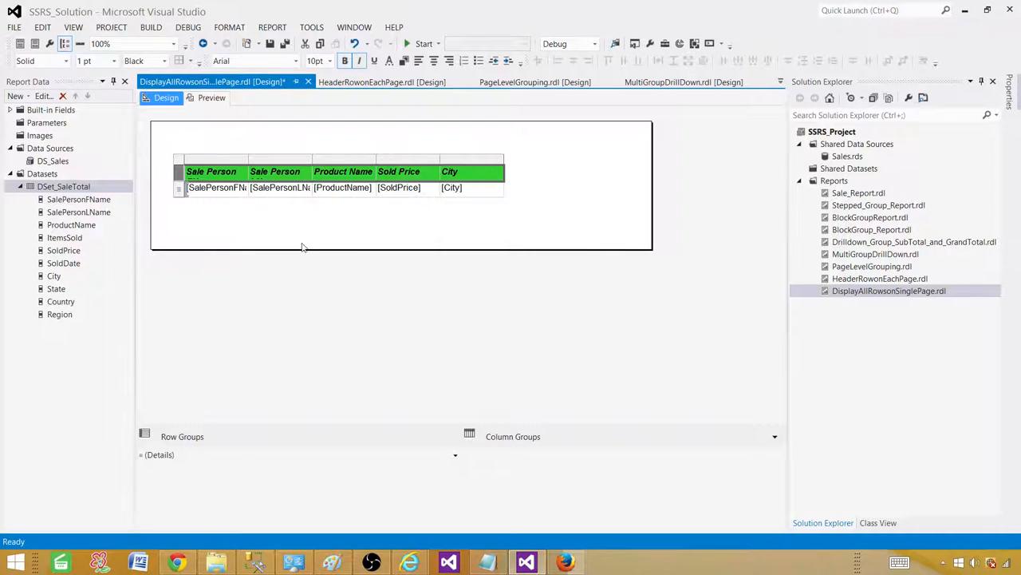
# Browse the preview from page 1 to page 5 and back, then return to Design.
pyautogui.click(211, 97)
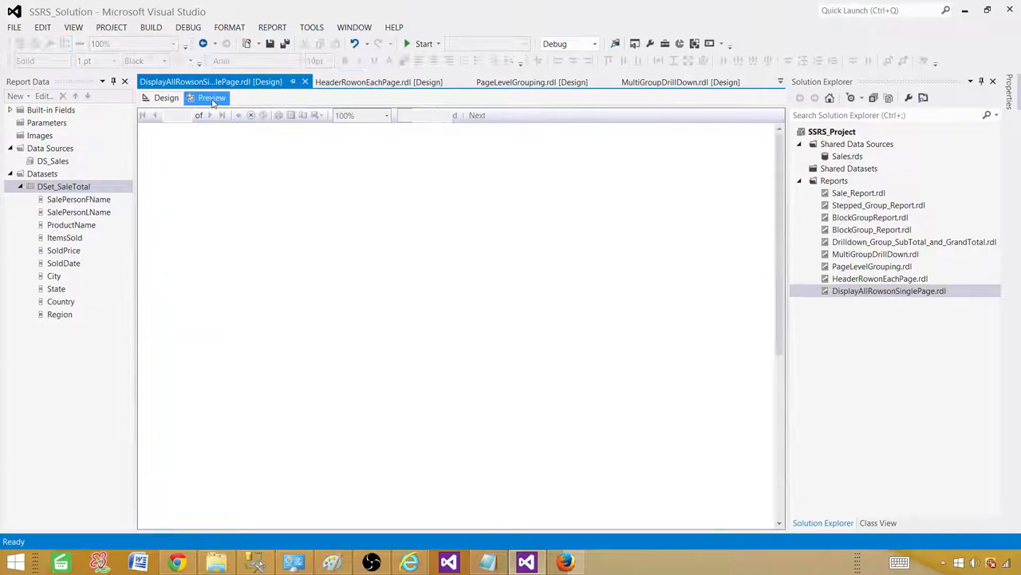
pyautogui.click(212, 97)
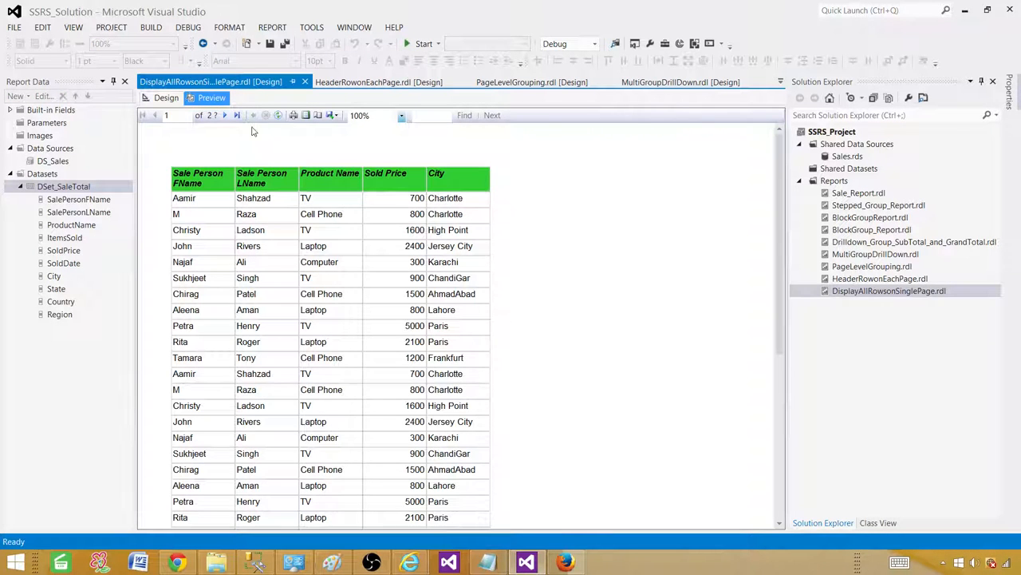
pyautogui.moveTo(225, 115)
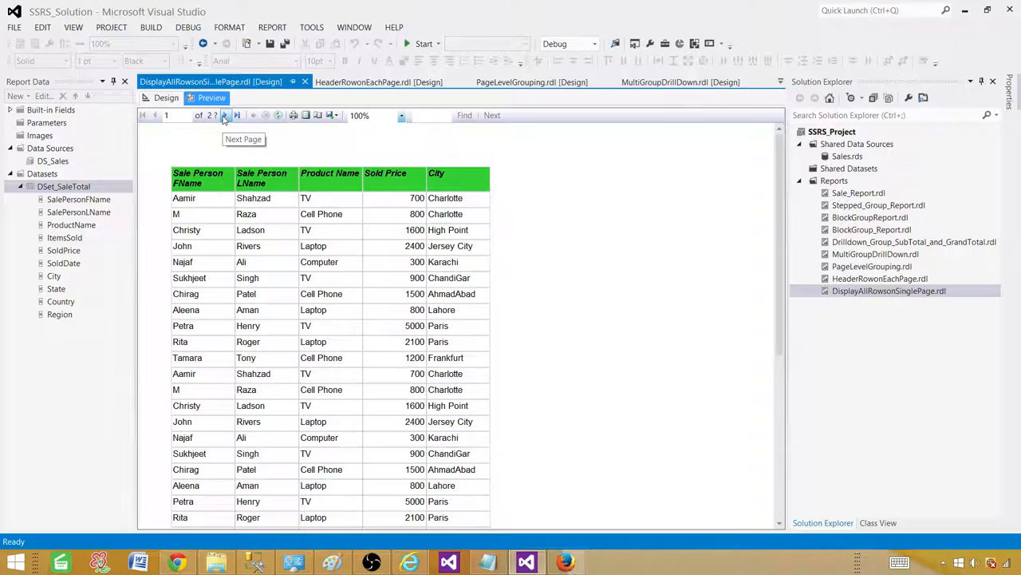
pyautogui.click(223, 115)
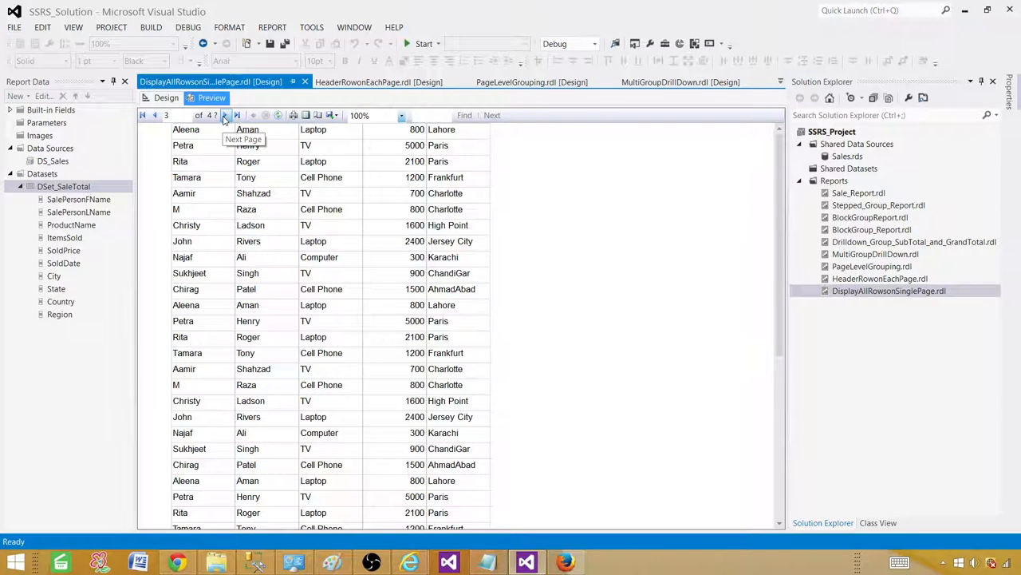
pyautogui.click(230, 115)
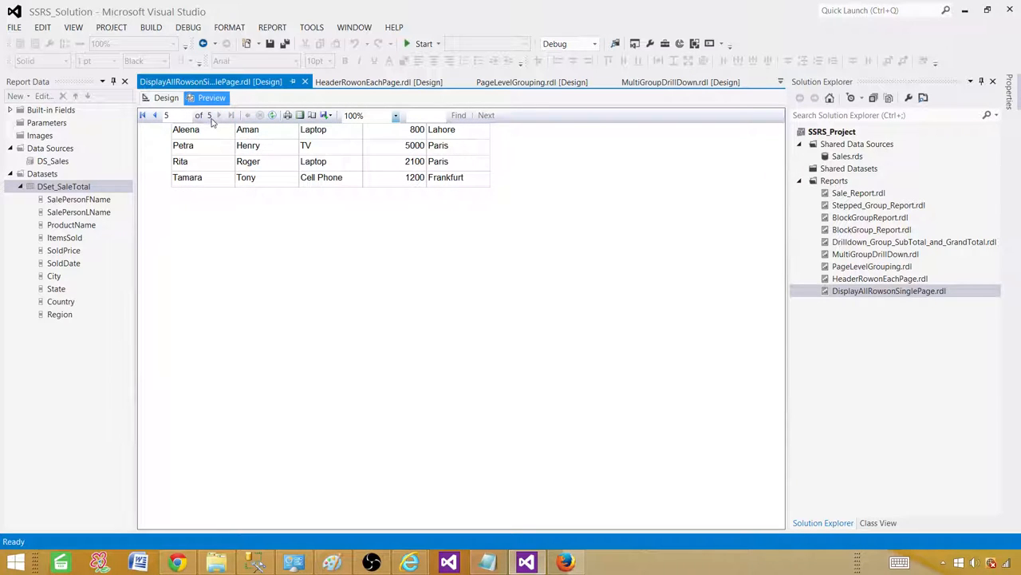
pyautogui.moveTo(142, 115)
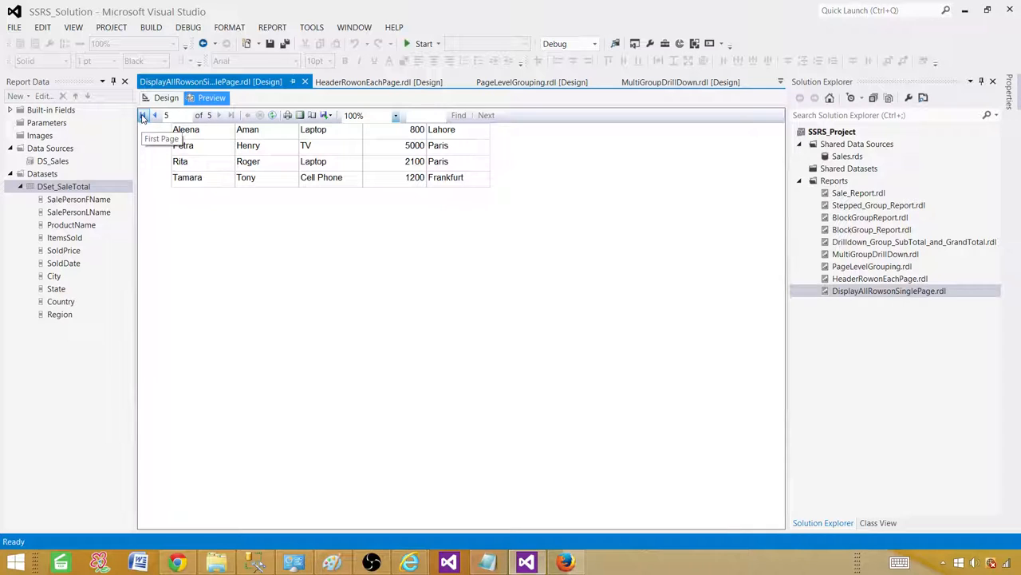
pyautogui.click(142, 114)
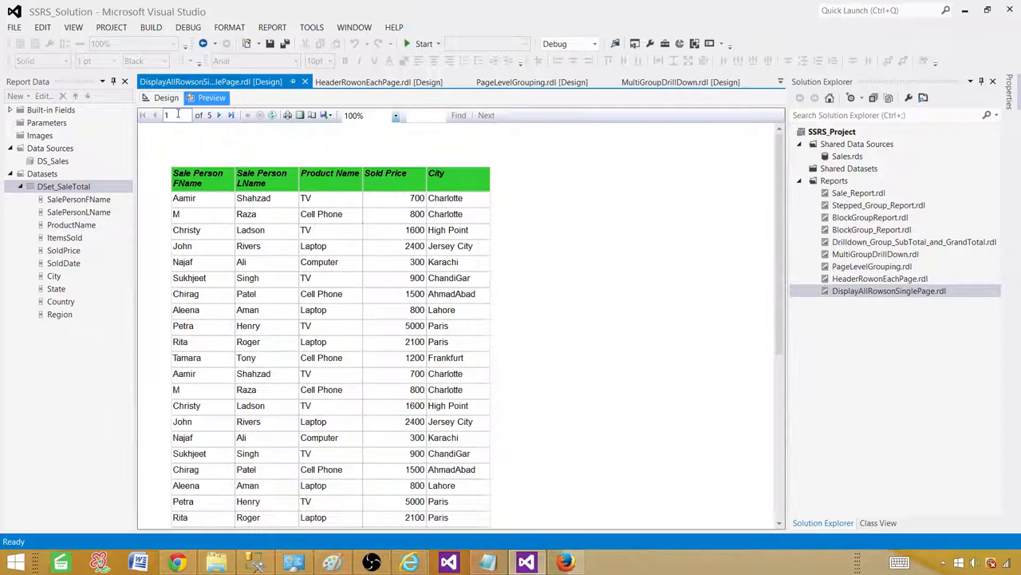
pyautogui.click(165, 97)
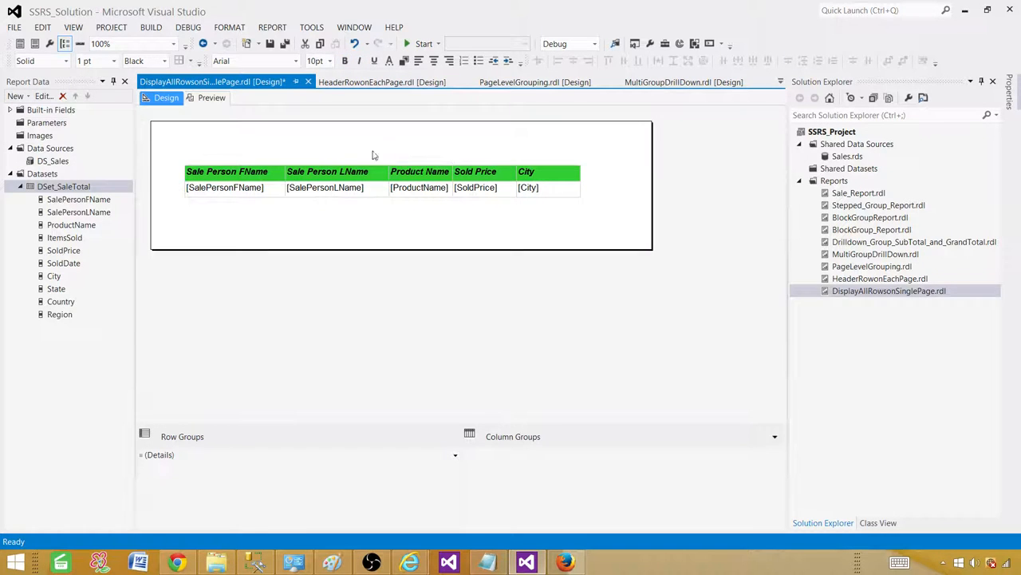
pyautogui.click(211, 98)
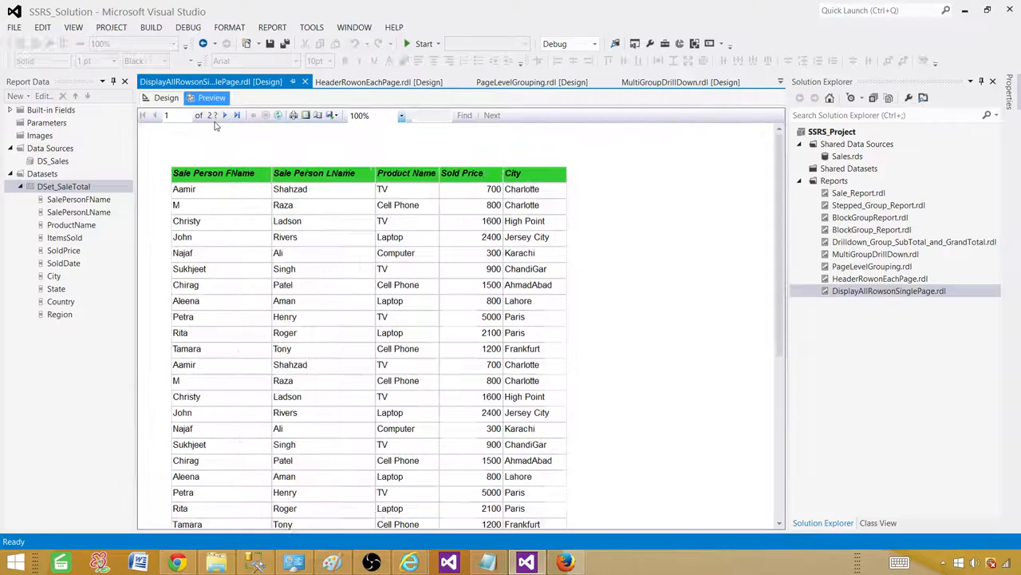
pyautogui.click(235, 115)
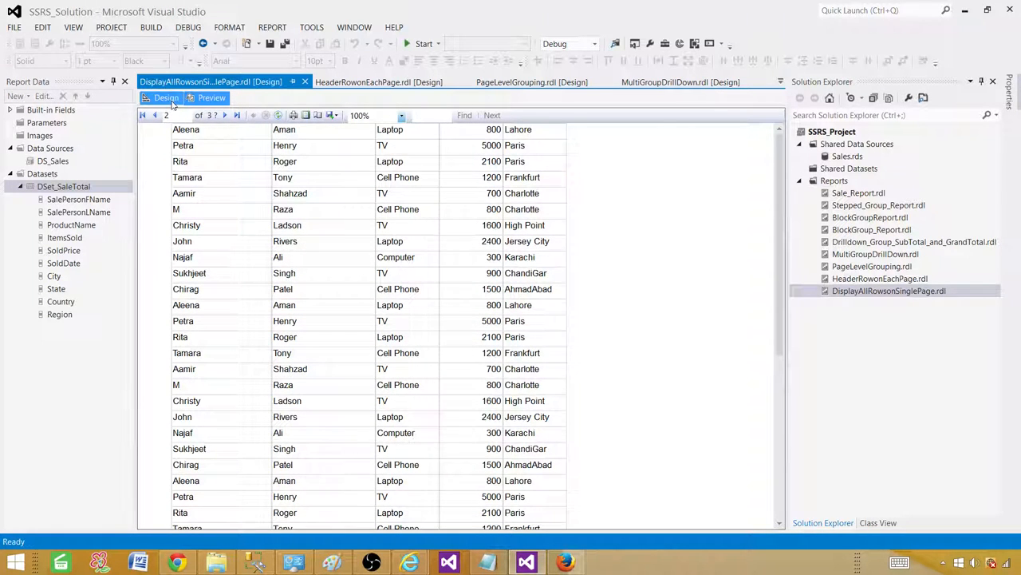
pyautogui.click(166, 97)
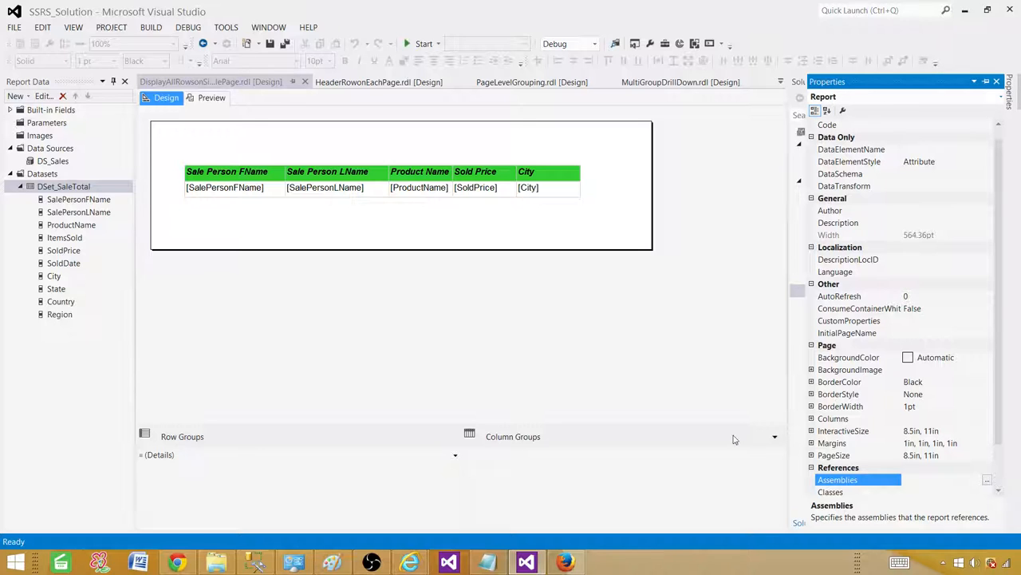
# Set the report's InteractiveSize Height to 0in in Report Properties.
pyautogui.scroll(-3)
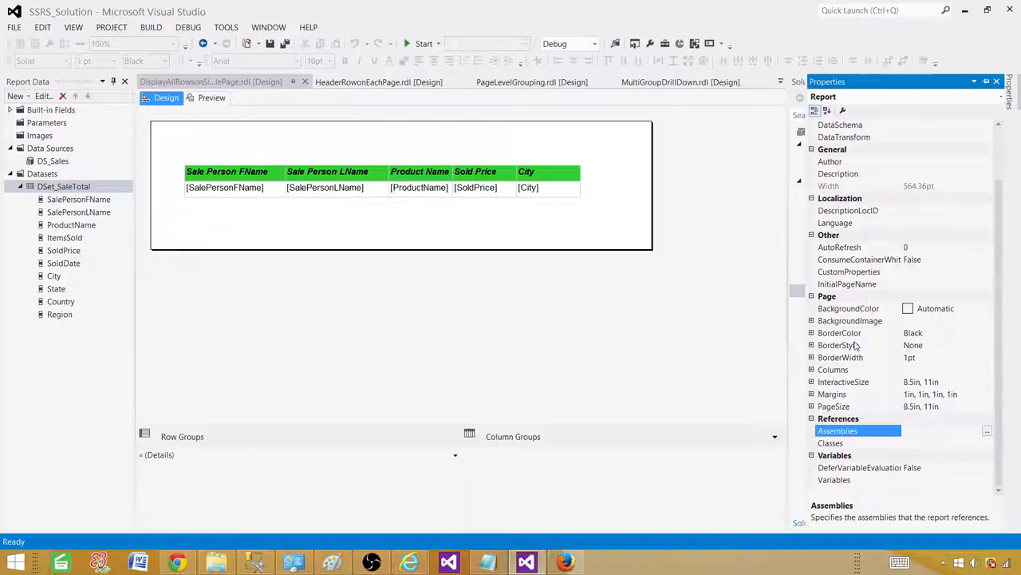
pyautogui.click(844, 381)
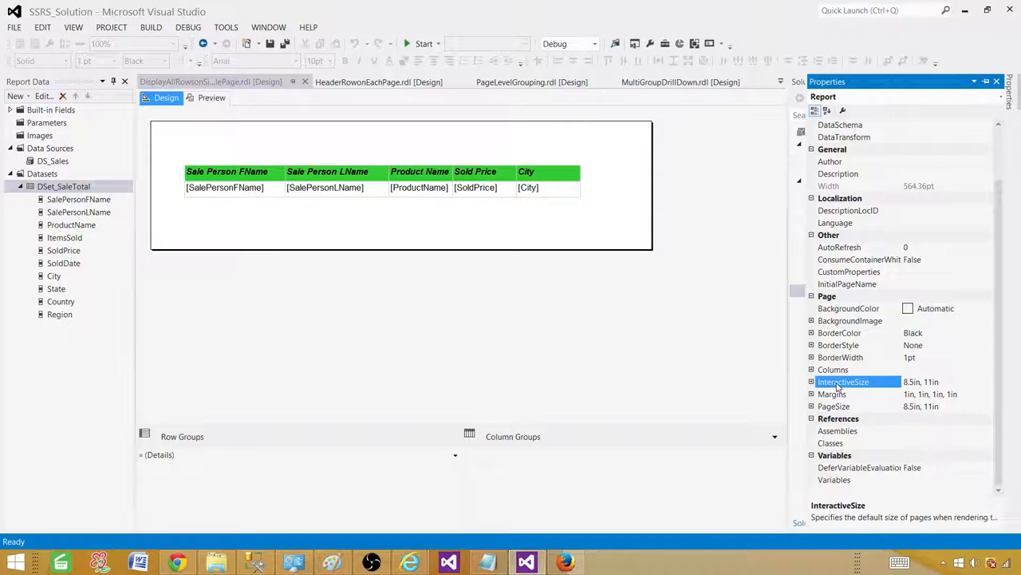
pyautogui.click(812, 382)
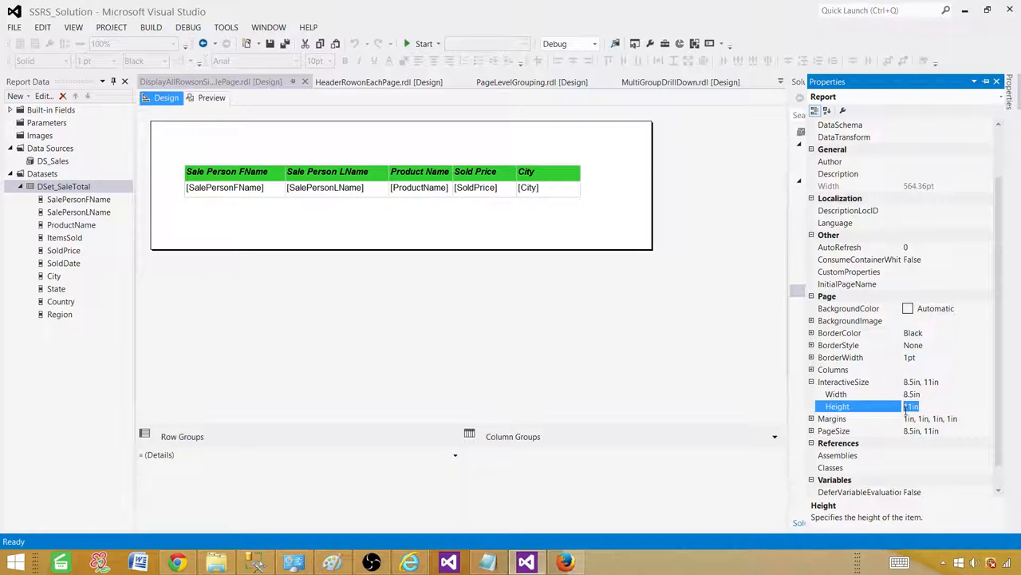
pyautogui.write('0in')
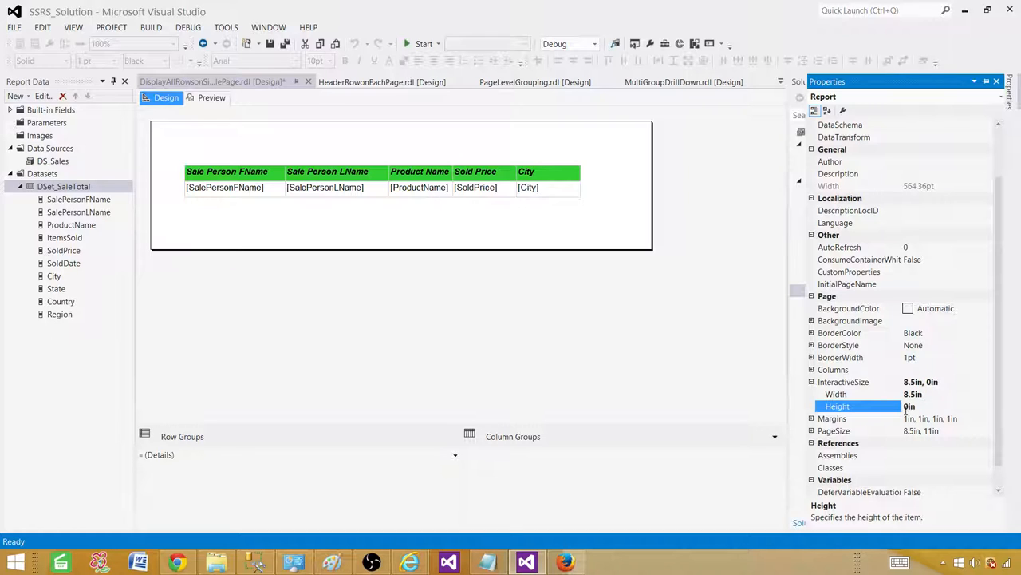
pyautogui.moveTo(320, 350)
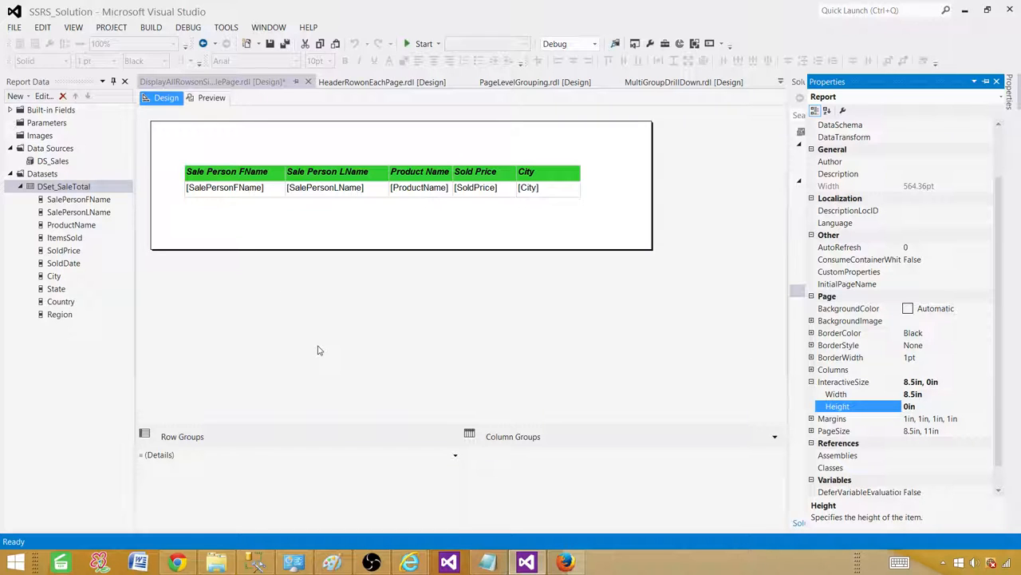
pyautogui.moveTo(354, 367)
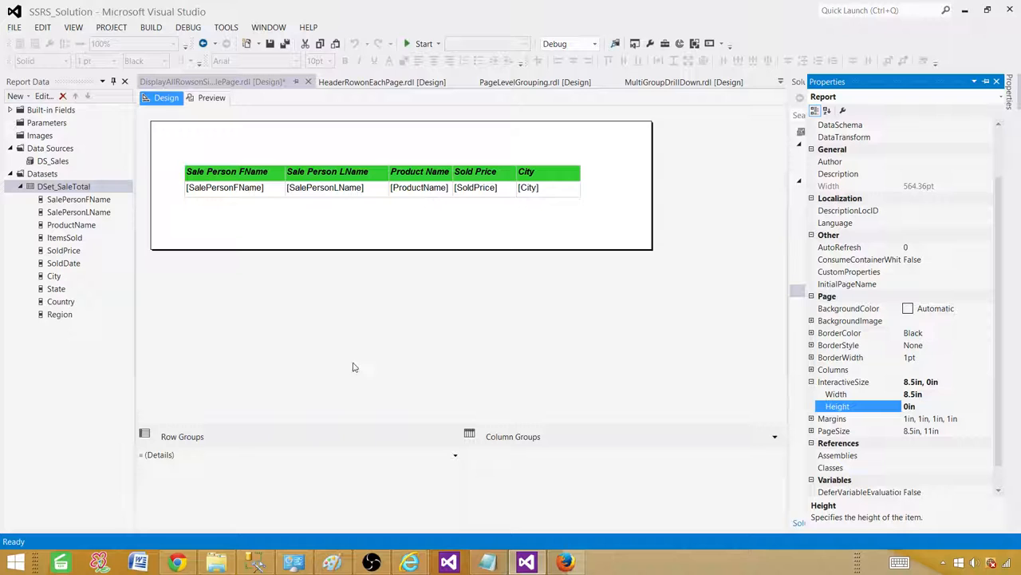
pyautogui.moveTo(378, 291)
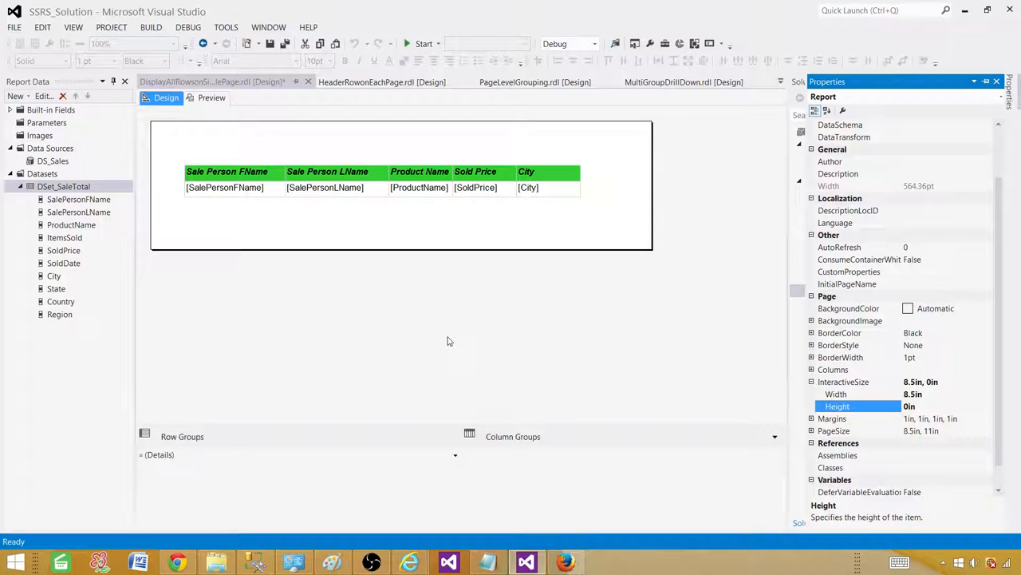
pyautogui.moveTo(860, 389)
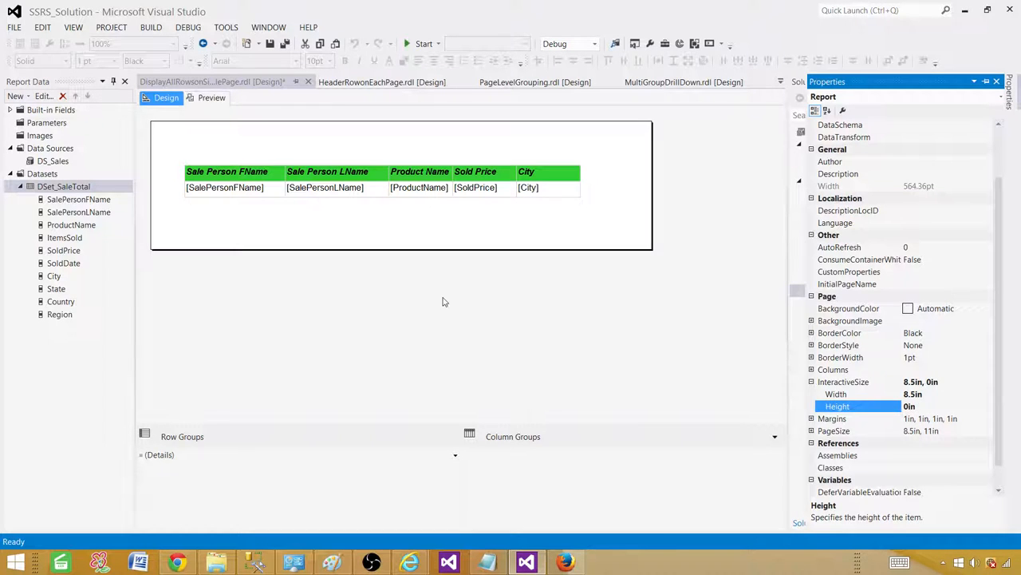
# Preview the report and scroll to confirm all rows show on page 1 of 1.
pyautogui.click(212, 98)
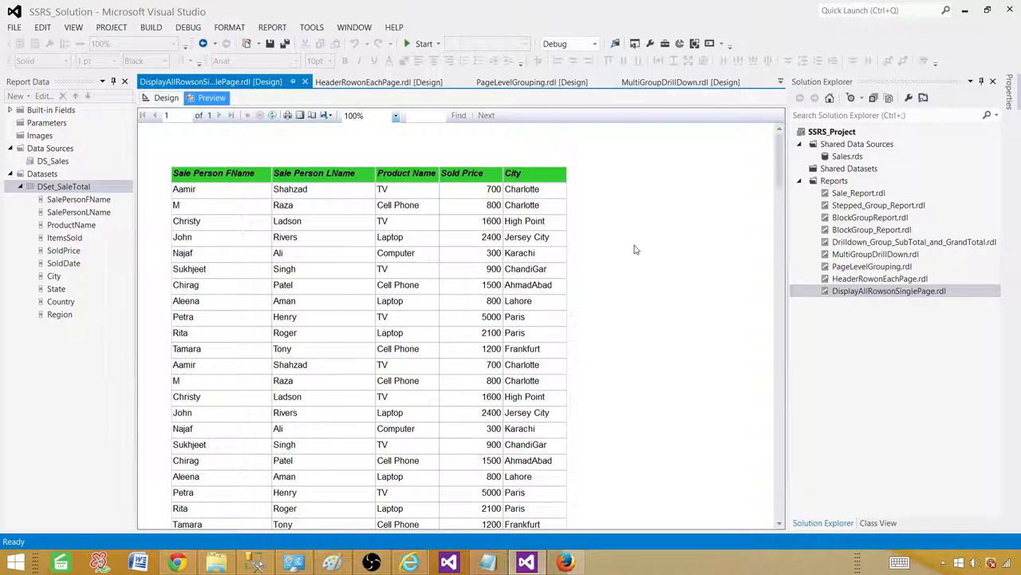
pyautogui.scroll(-3)
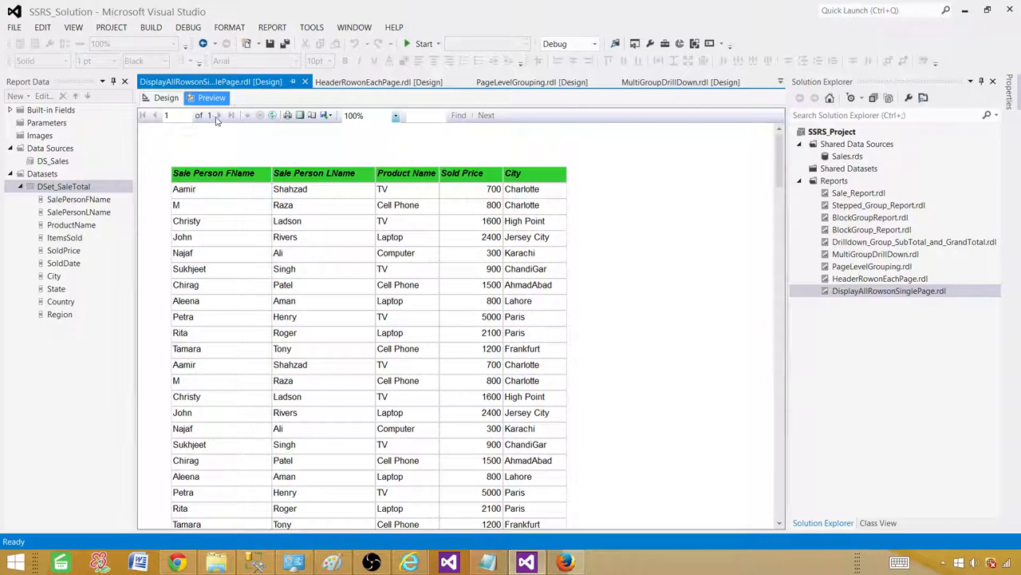
pyautogui.moveTo(217, 117)
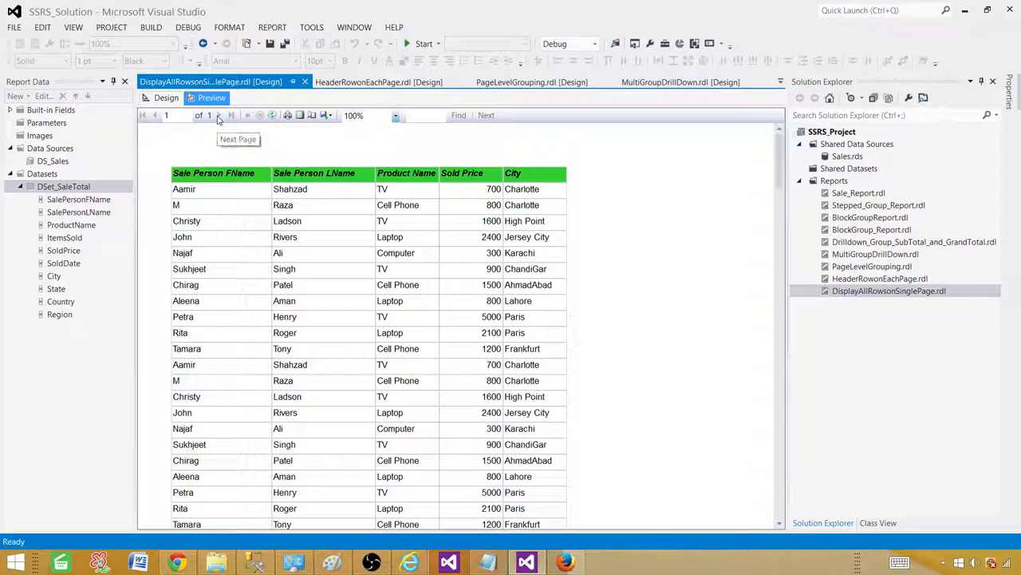
pyautogui.moveTo(257, 264)
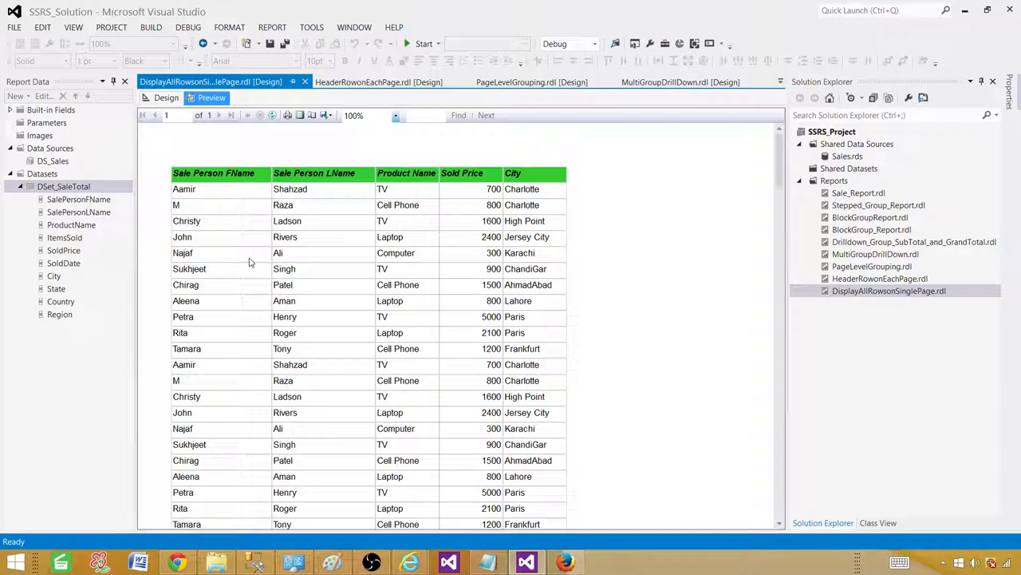
pyautogui.moveTo(774, 564)
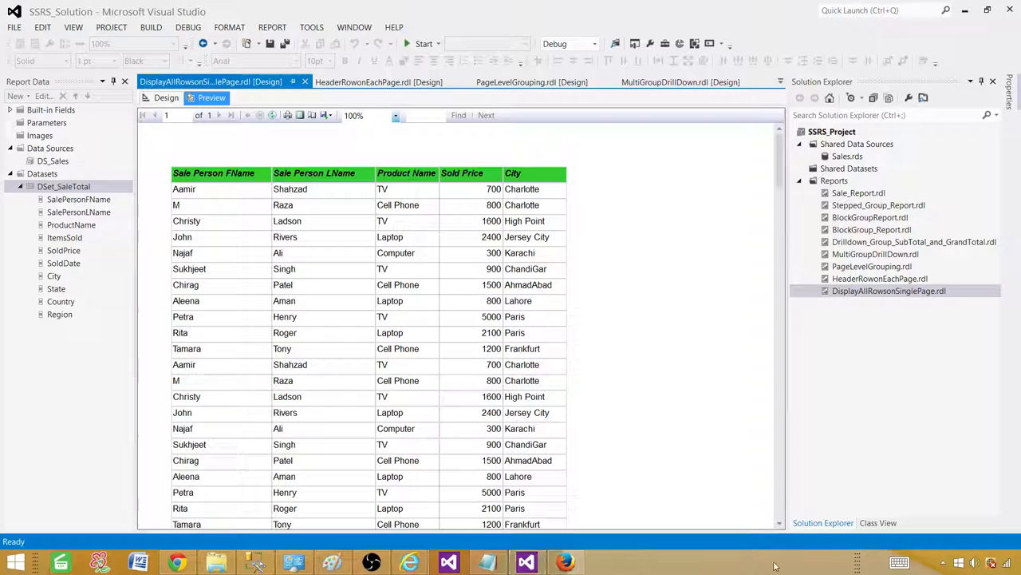